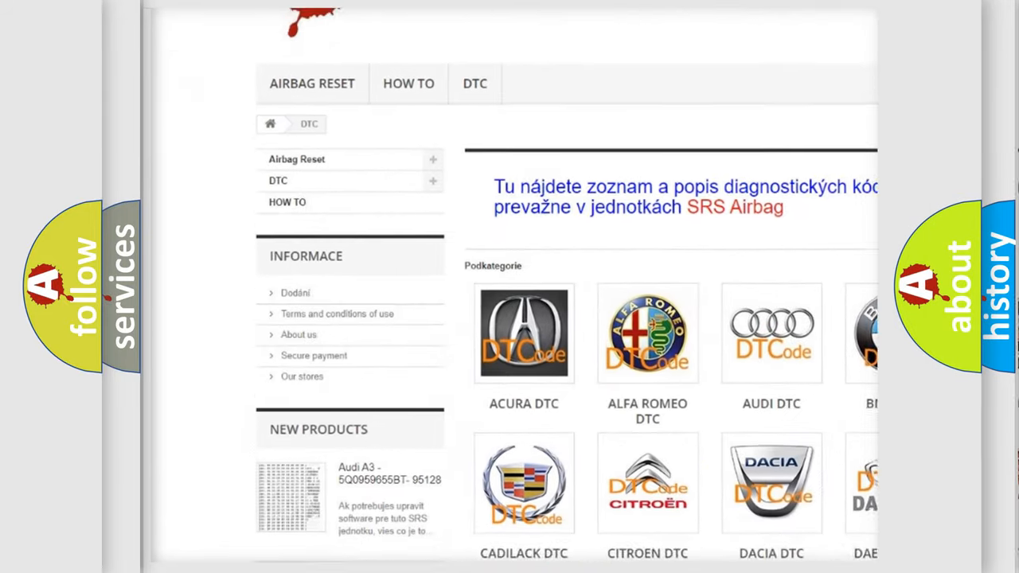
scroll(down, 3)
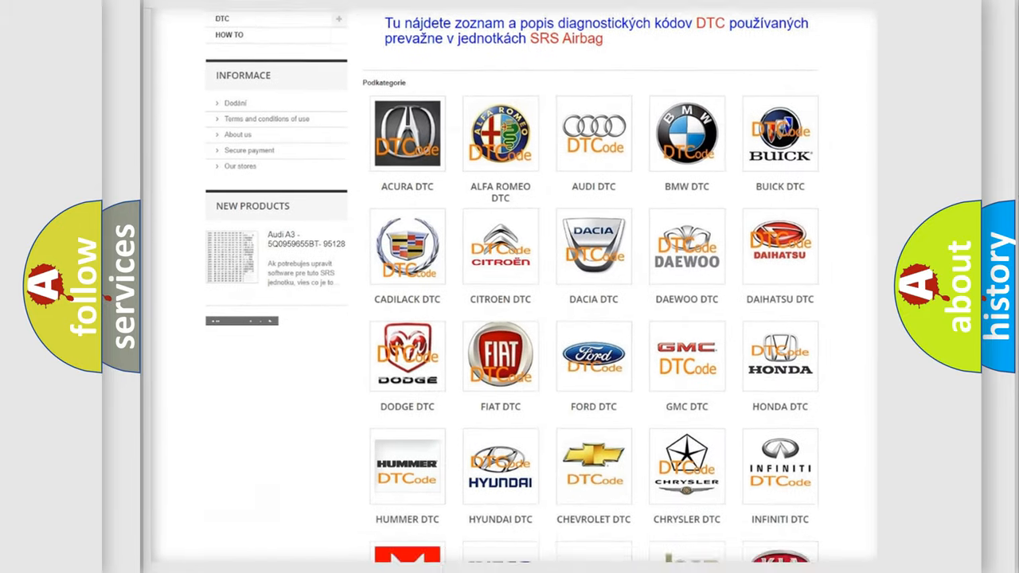
scroll(down, 3)
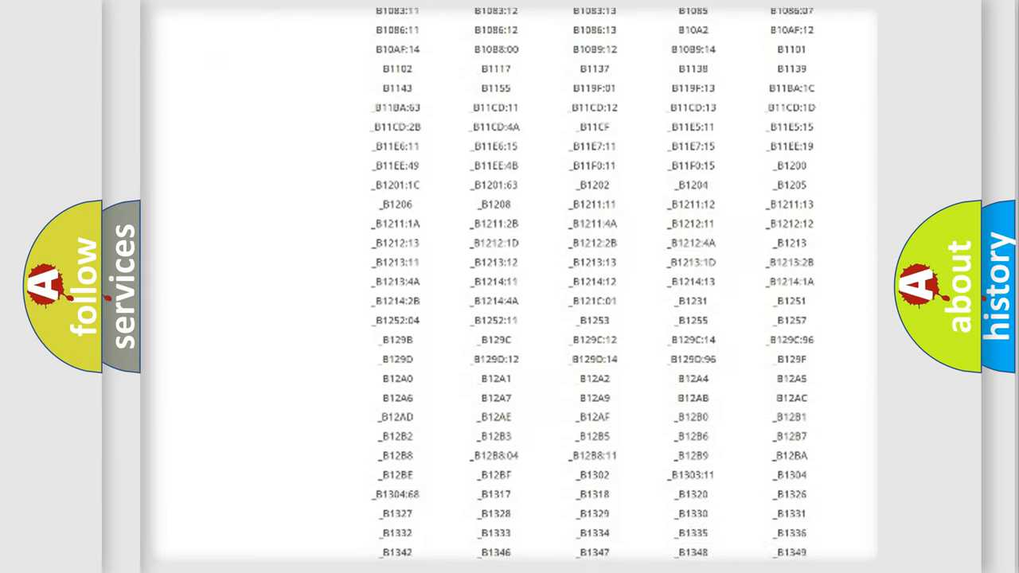
scroll(down, 3)
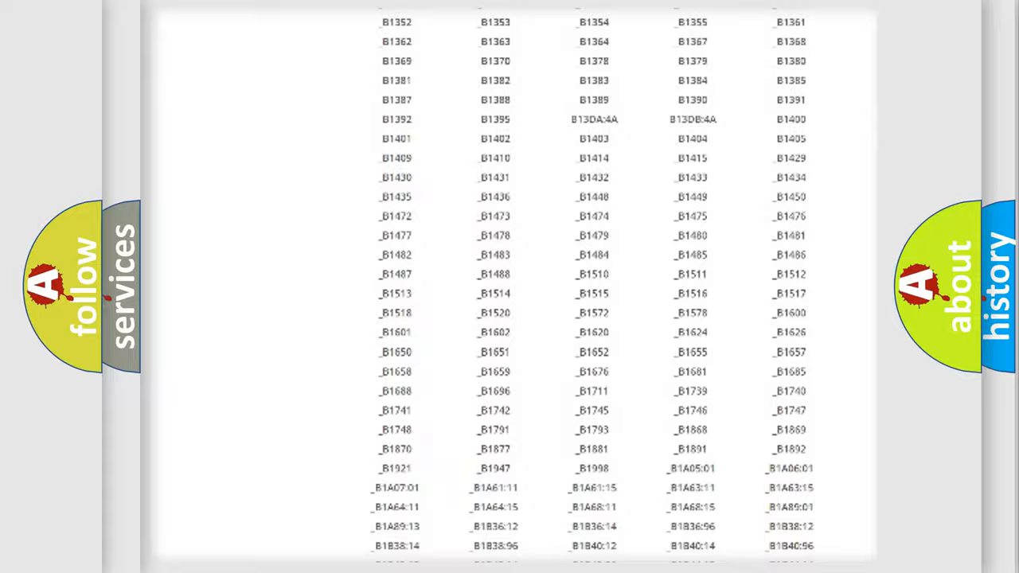